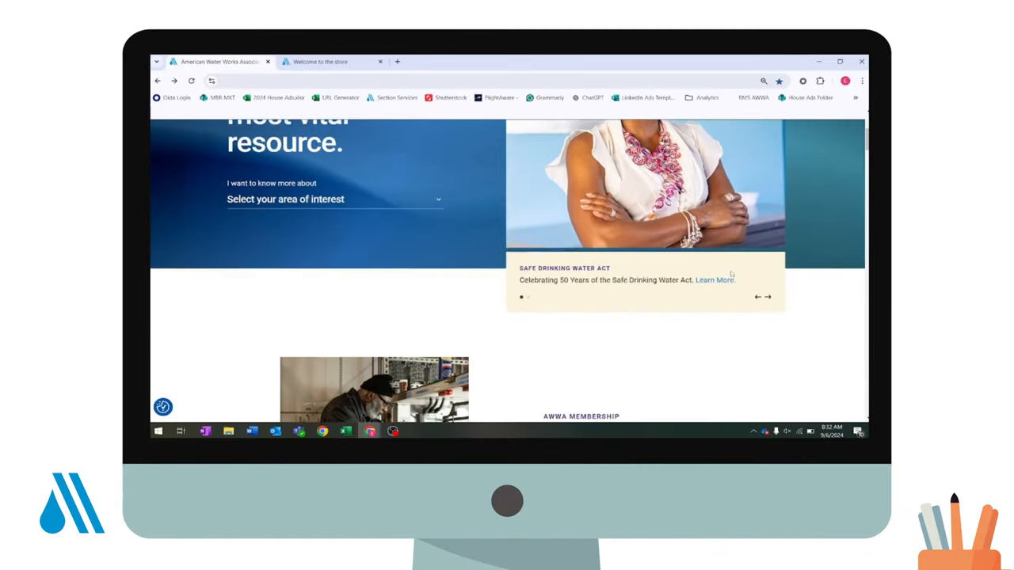
Continue past the account email step of AWWA sign-in to the password page.
{"action": "scroll", "scroll_direction": "up", "scroll_amount": 3}
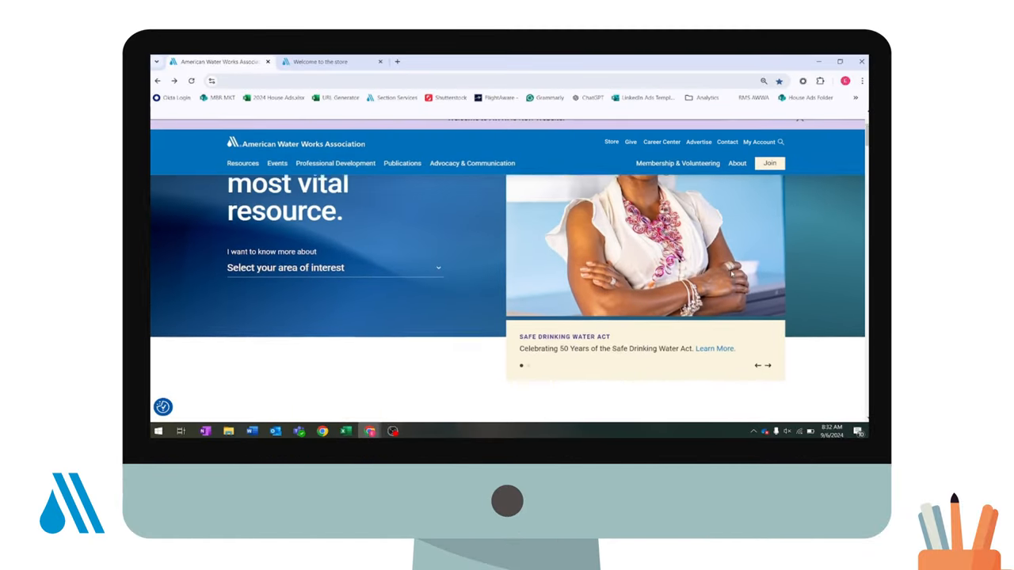
{"action": "scroll", "scroll_direction": "up", "scroll_amount": 3}
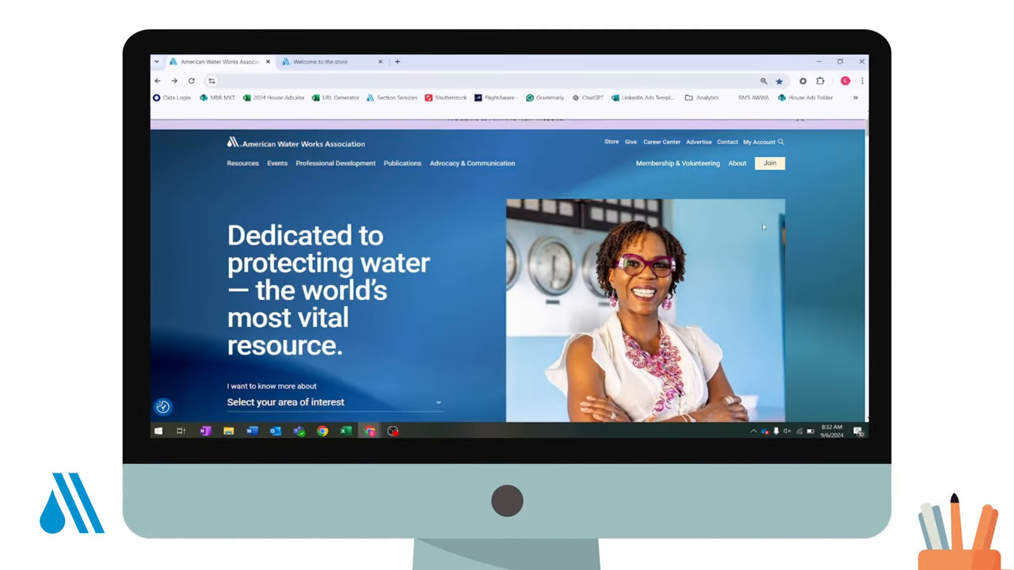
{"action": "mouse_move", "coordinate": [576, 224]}
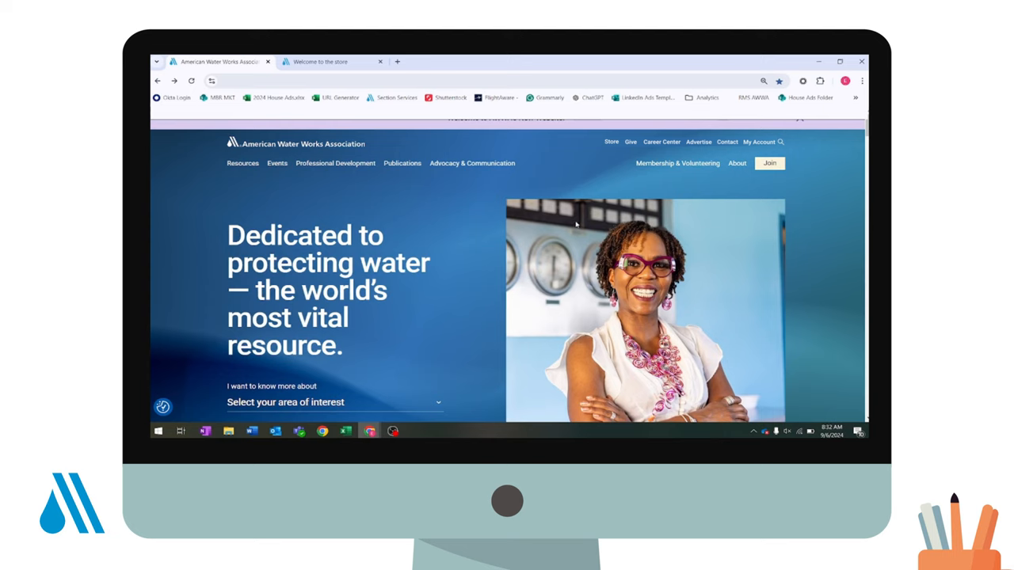
{"action": "mouse_move", "coordinate": [344, 190]}
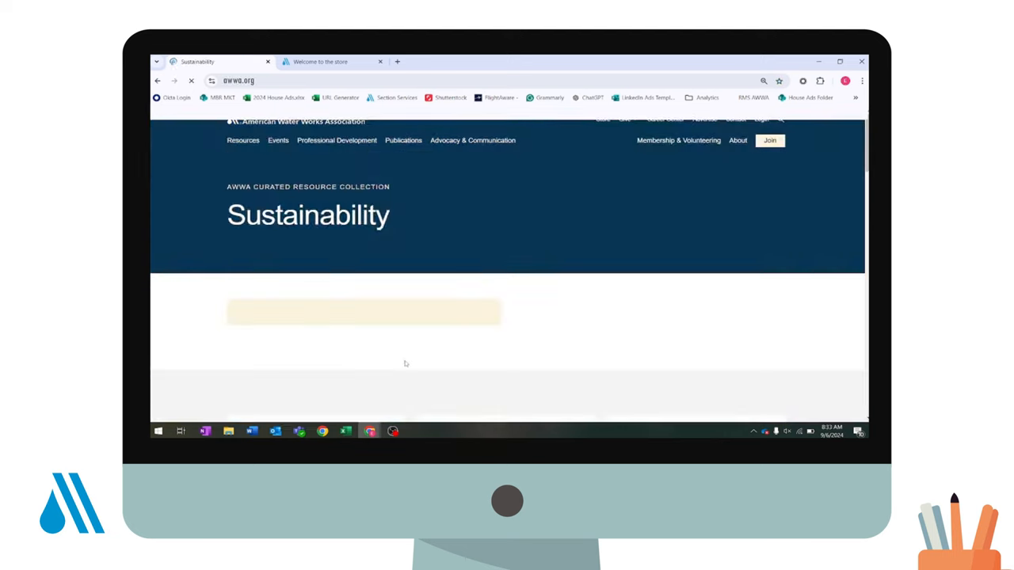
{"action": "scroll", "scroll_direction": "down", "scroll_amount": 3}
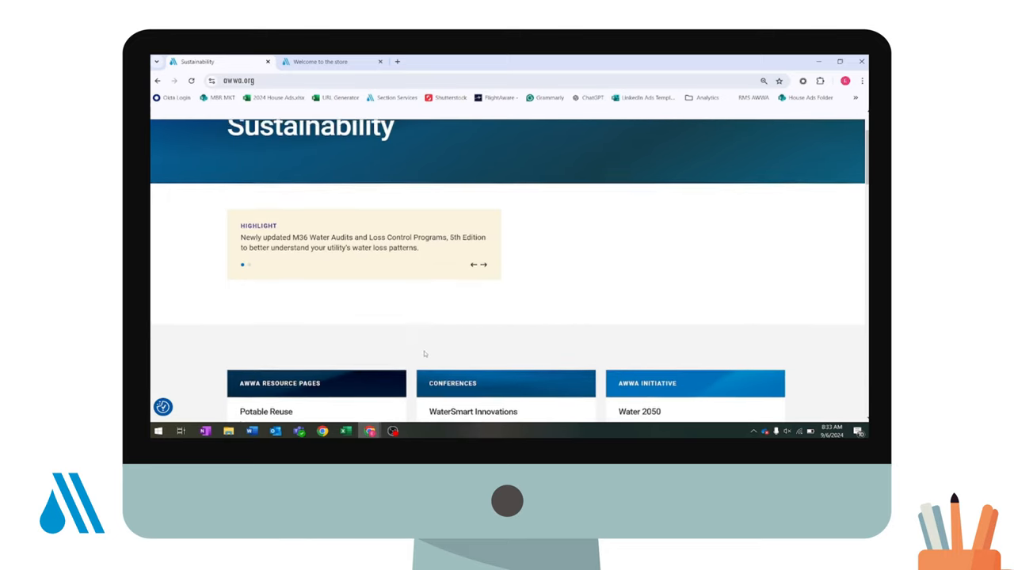
{"action": "scroll", "scroll_direction": "down", "scroll_amount": 3}
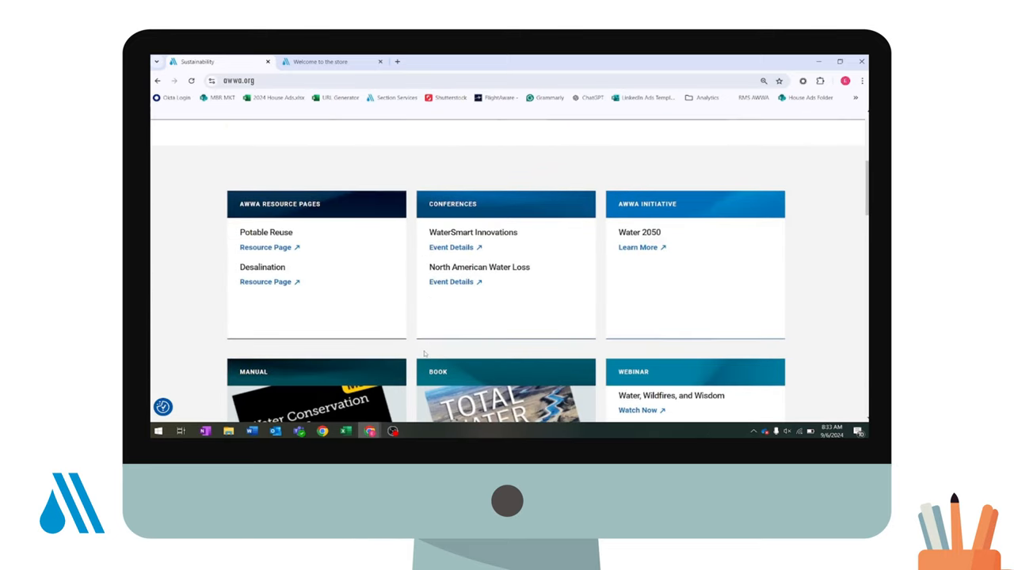
{"action": "scroll", "scroll_direction": "down", "scroll_amount": 3}
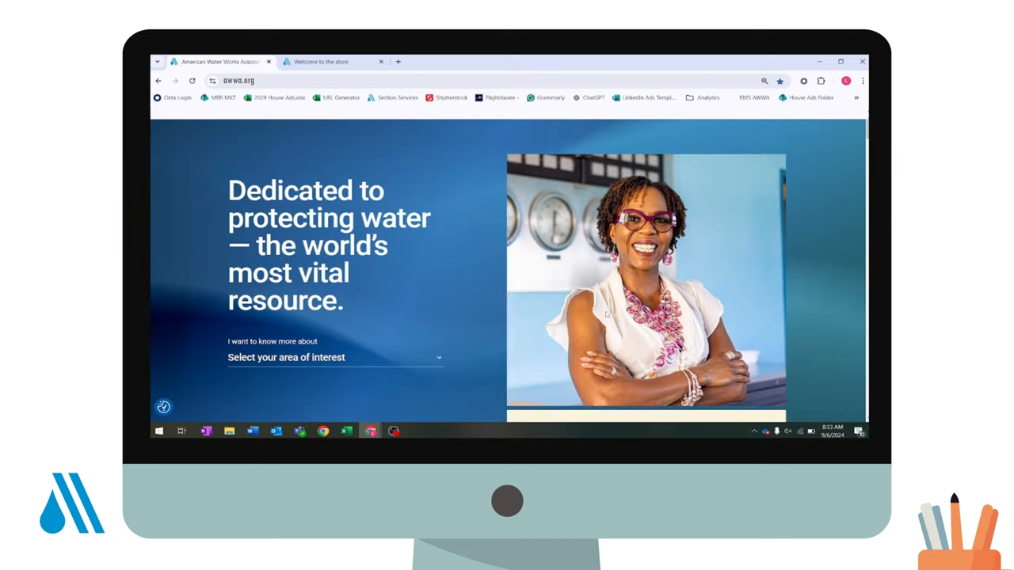
{"action": "scroll", "scroll_direction": "up", "scroll_amount": 3}
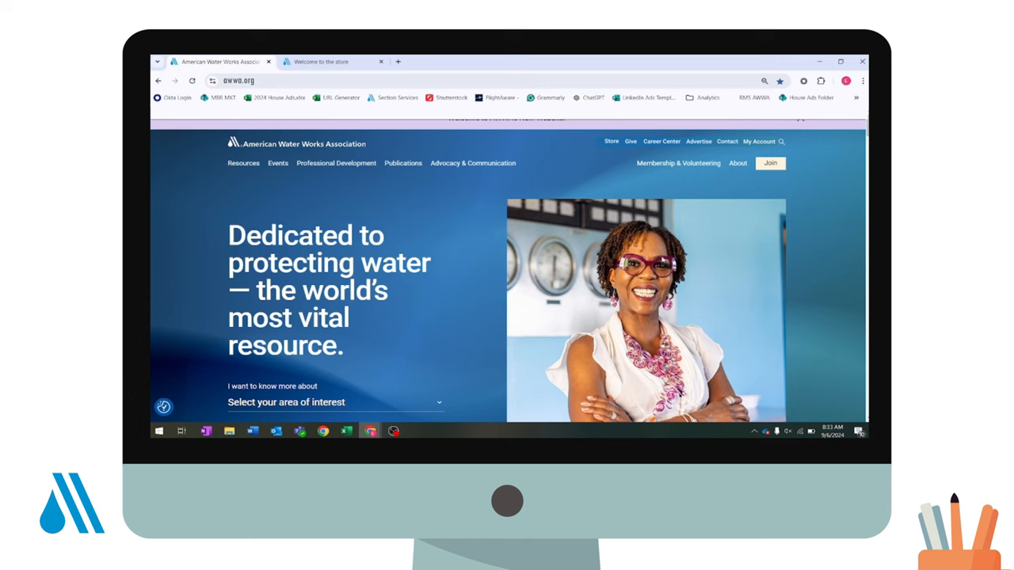
{"action": "mouse_move", "coordinate": [765, 150]}
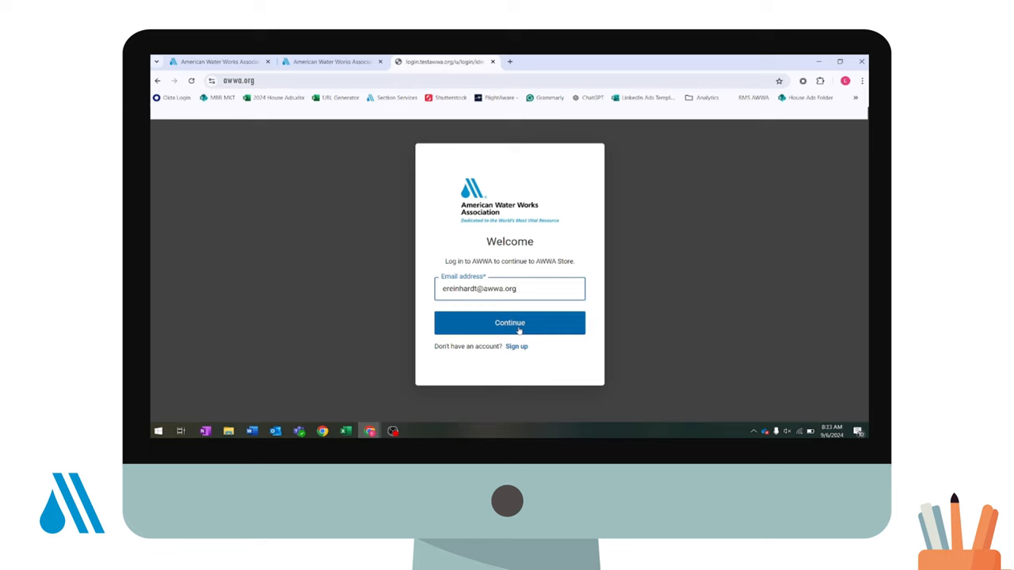
{"action": "left_click", "coordinate": [510, 322]}
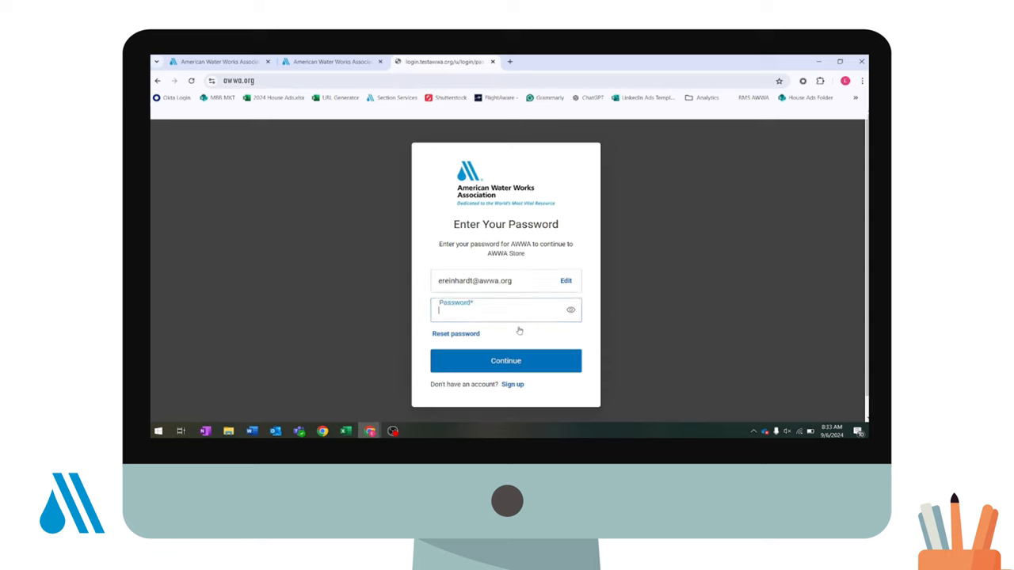
Request a password reset so instructions are sent to the account email.
{"action": "left_click", "coordinate": [456, 333]}
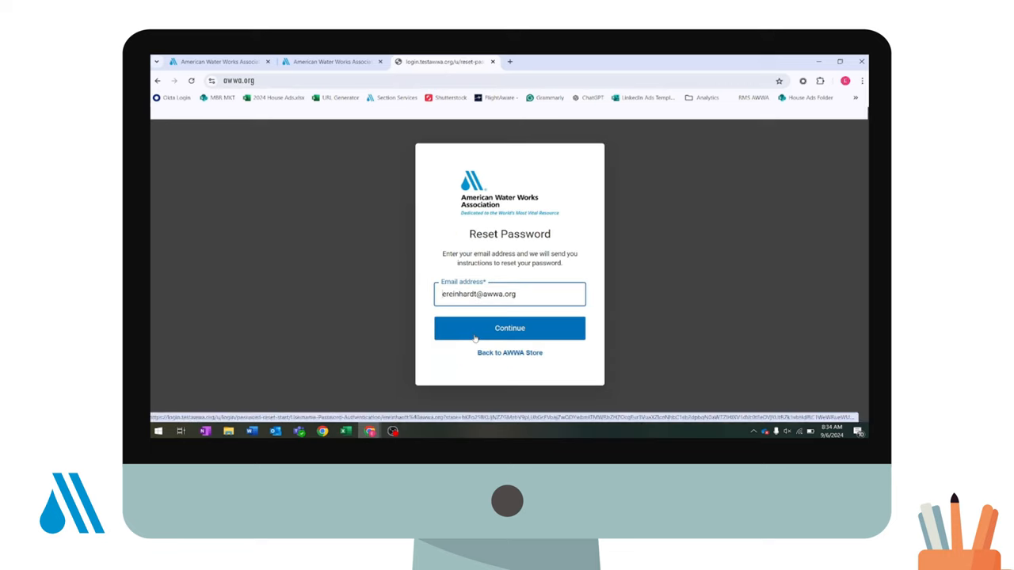
{"action": "left_click", "coordinate": [509, 328]}
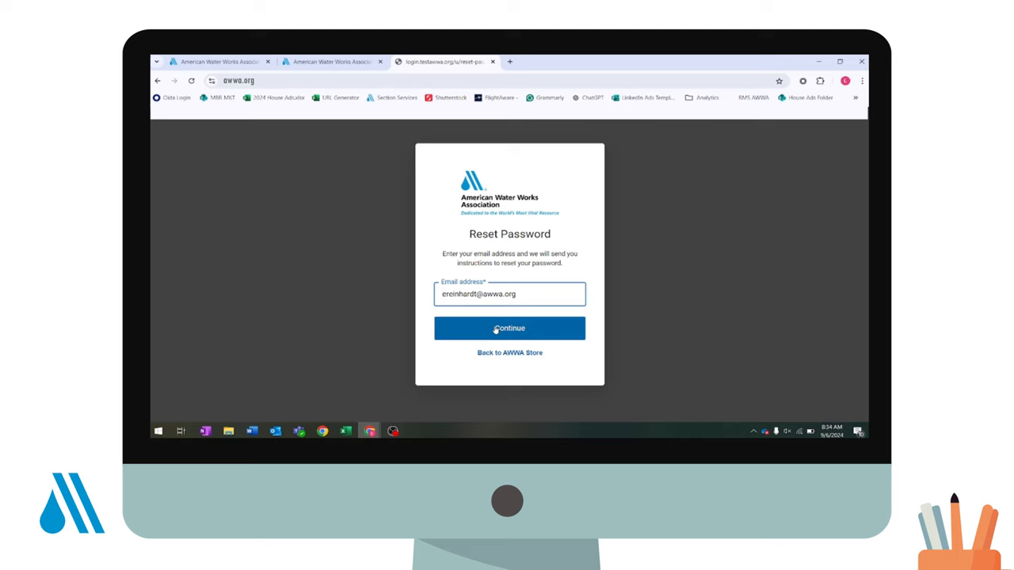
{"action": "left_click", "coordinate": [510, 328]}
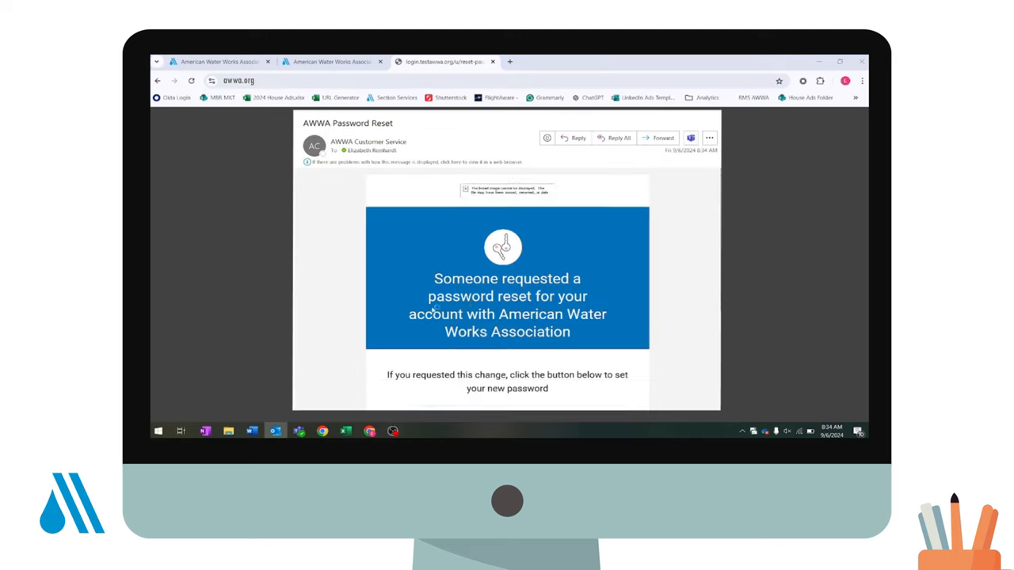
Follow the Confirm Password Reset link in the AWWA email in Outlook.
{"action": "scroll", "scroll_direction": "down", "scroll_amount": 3}
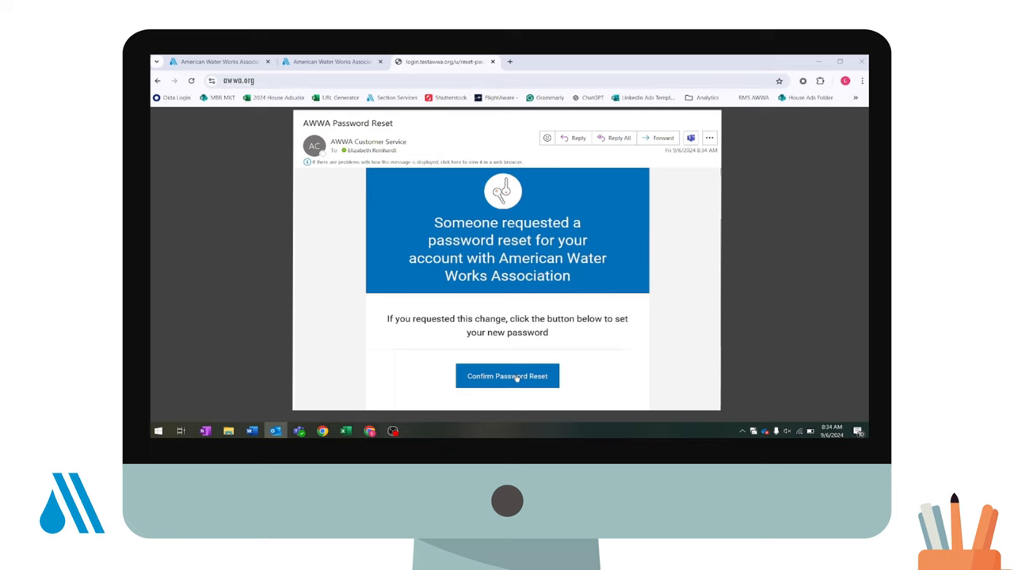
{"action": "left_click", "coordinate": [507, 377]}
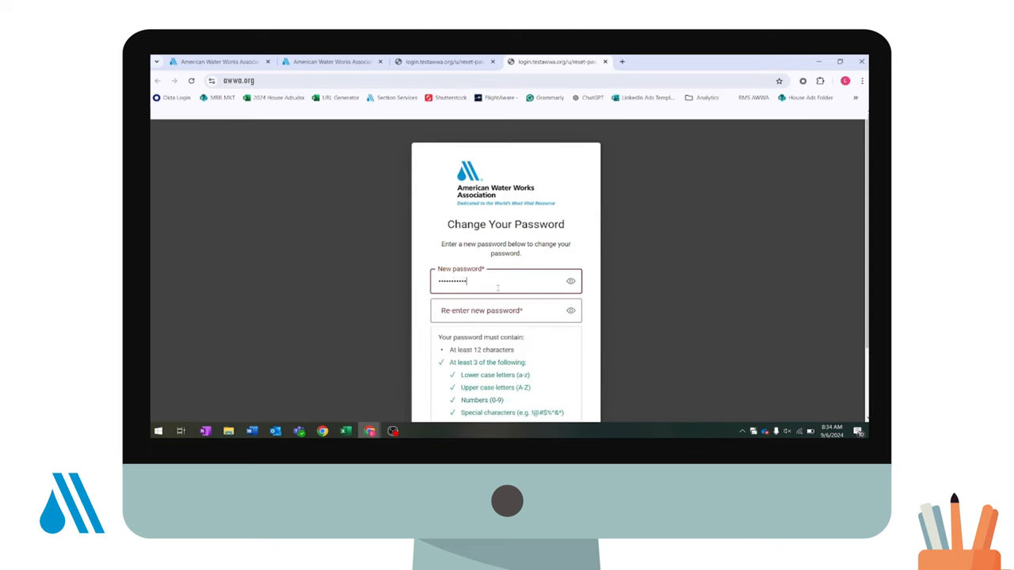
{"action": "mouse_move", "coordinate": [570, 281]}
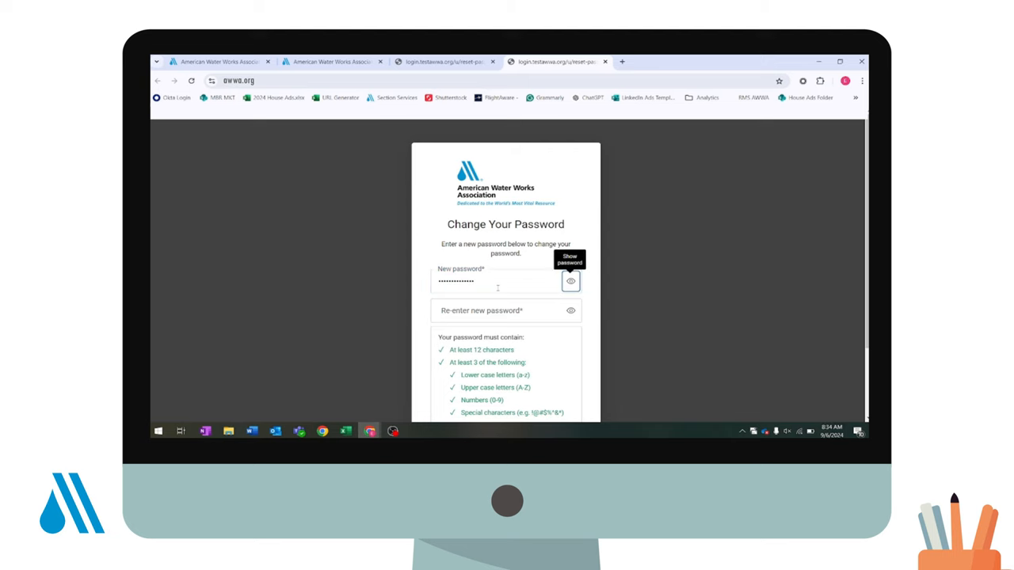